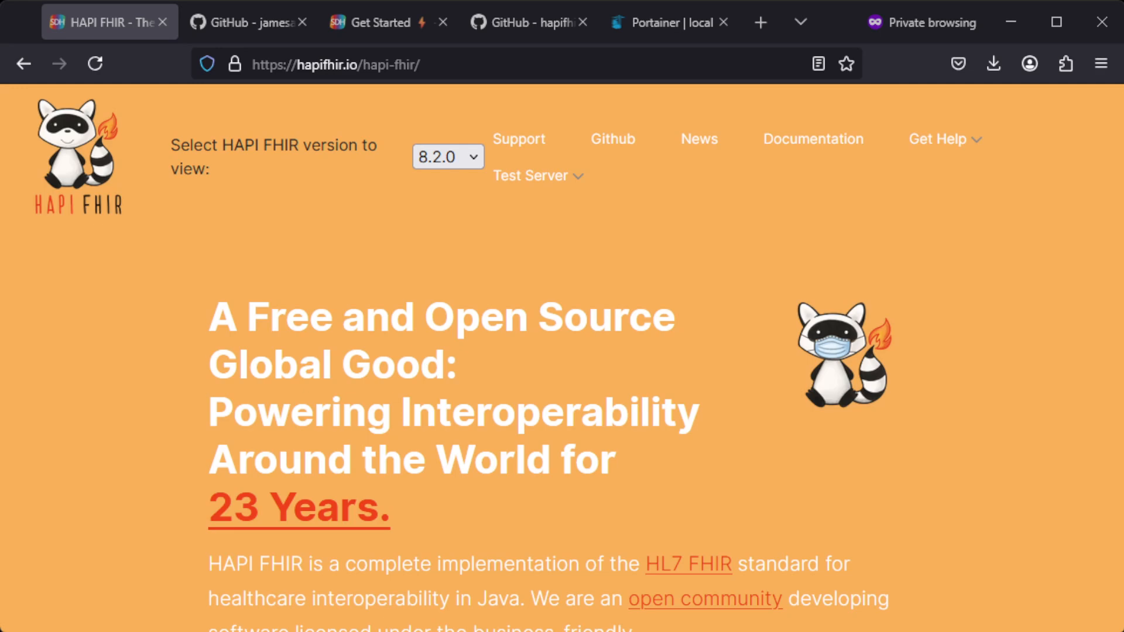
- Scroll down the HAPI FHIR homepage before following the Github header link
scroll("down", 3)
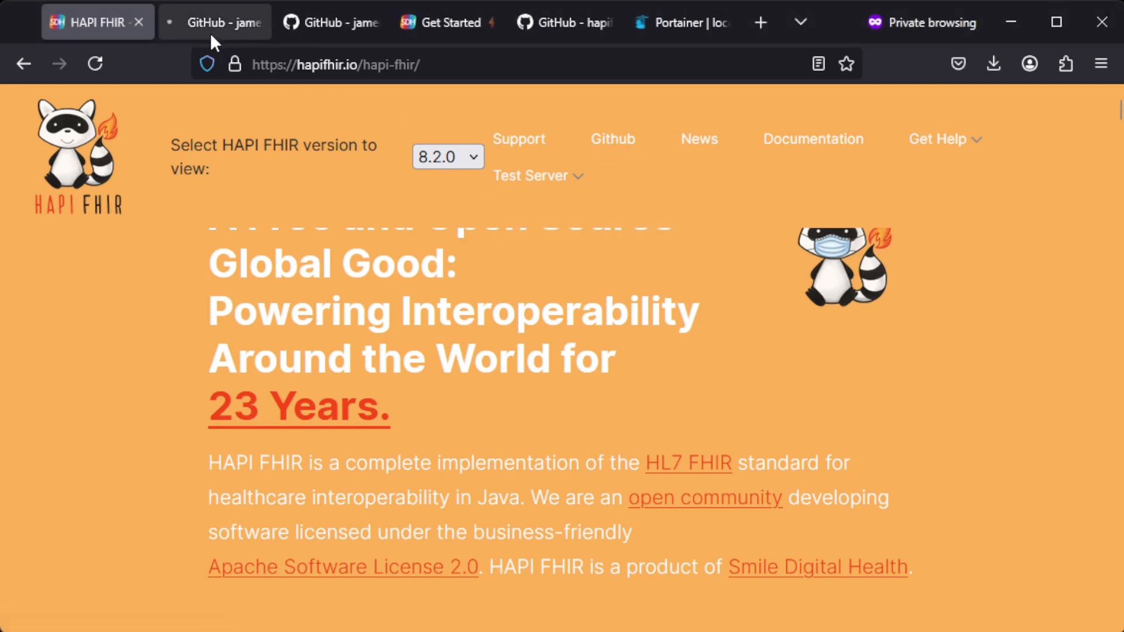
- Switch to the GitHub tab and scroll through the hapi-fhir repository listing
left_click(213, 22)
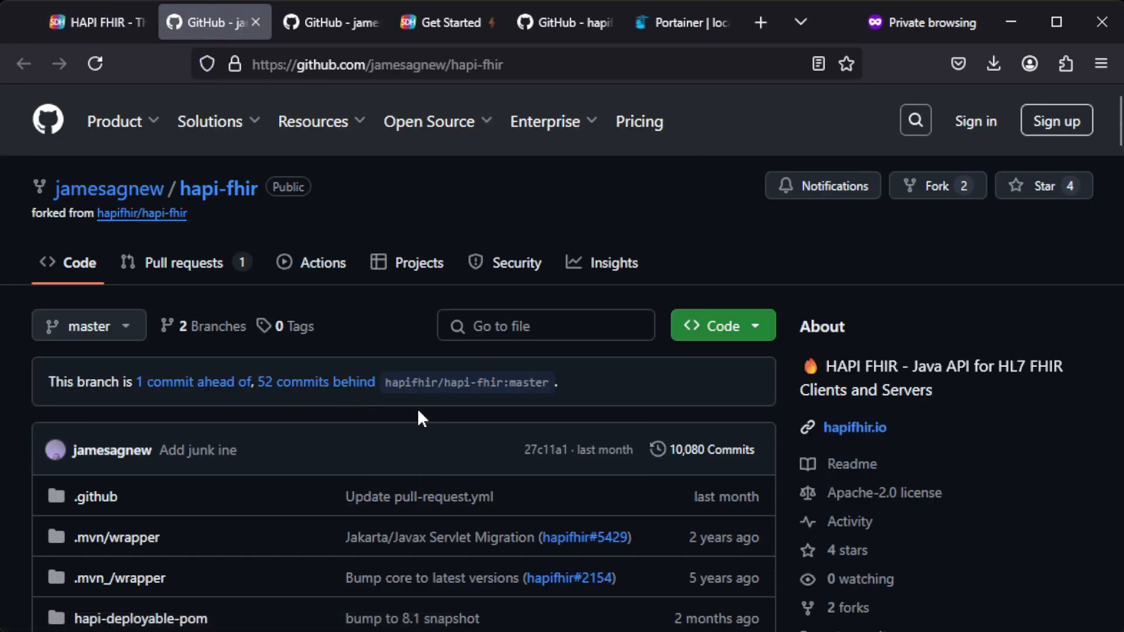
scroll("down", 3)
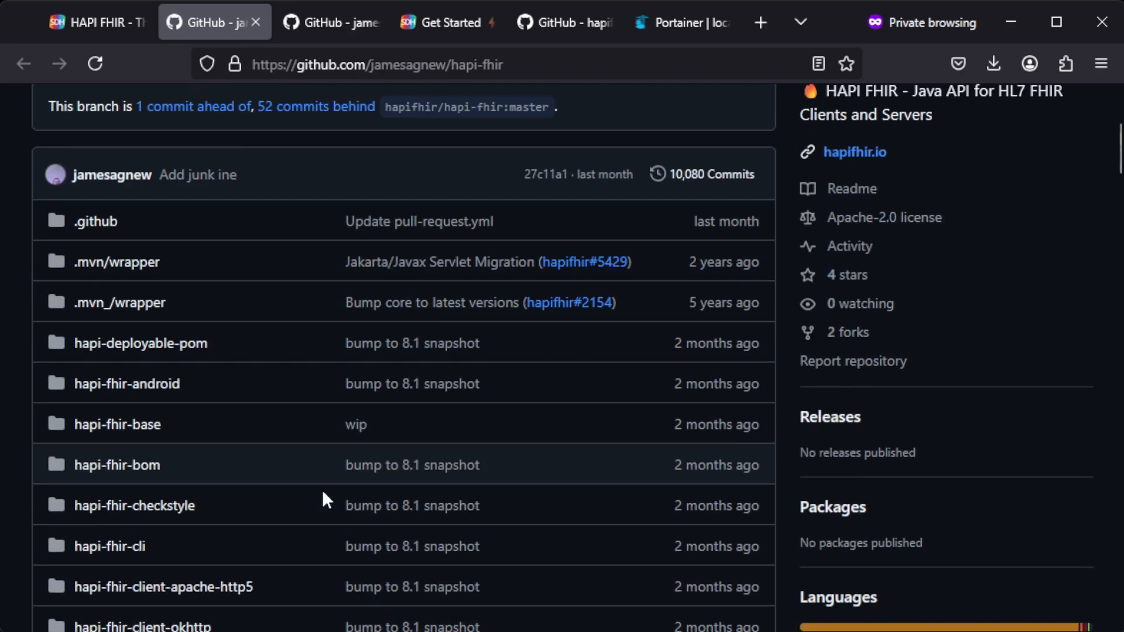
scroll("down", 3)
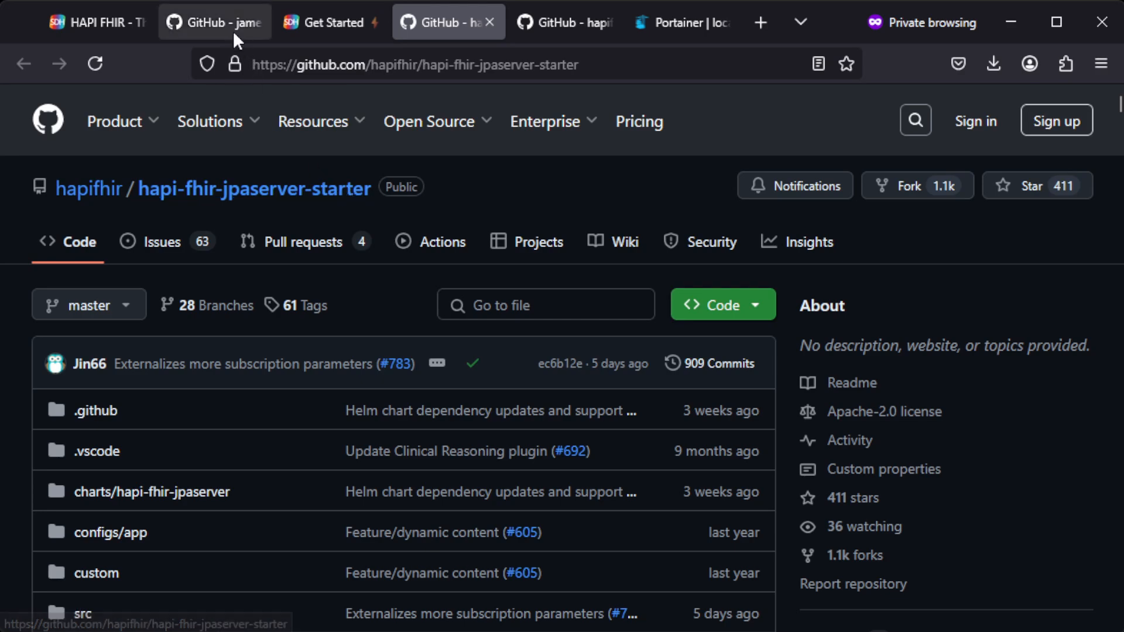
left_click(213, 22)
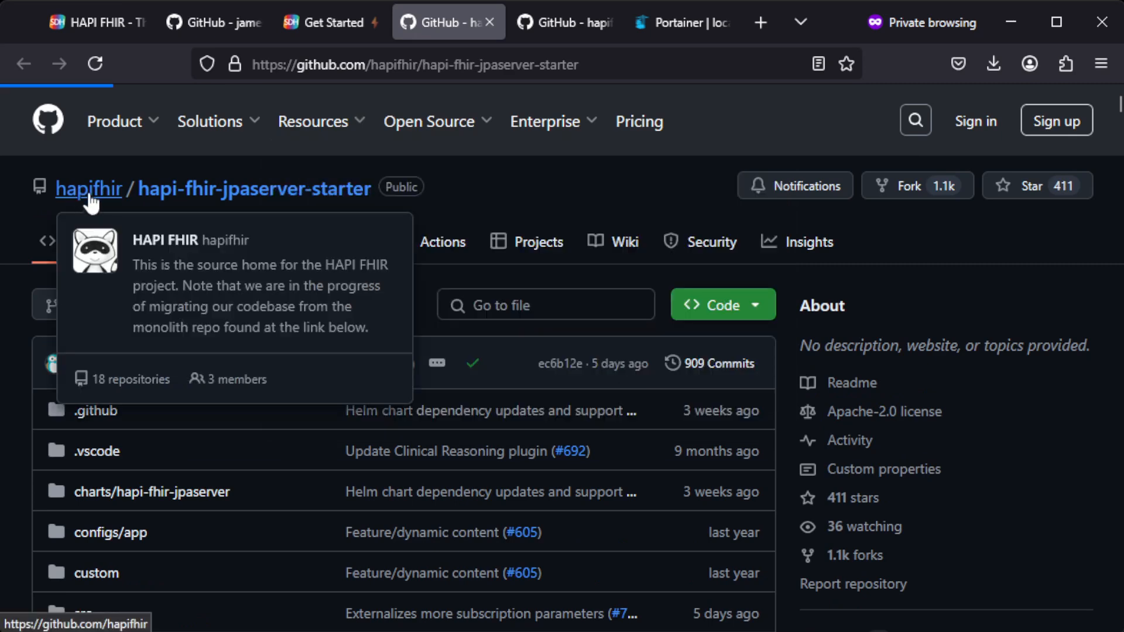
left_click(88, 187)
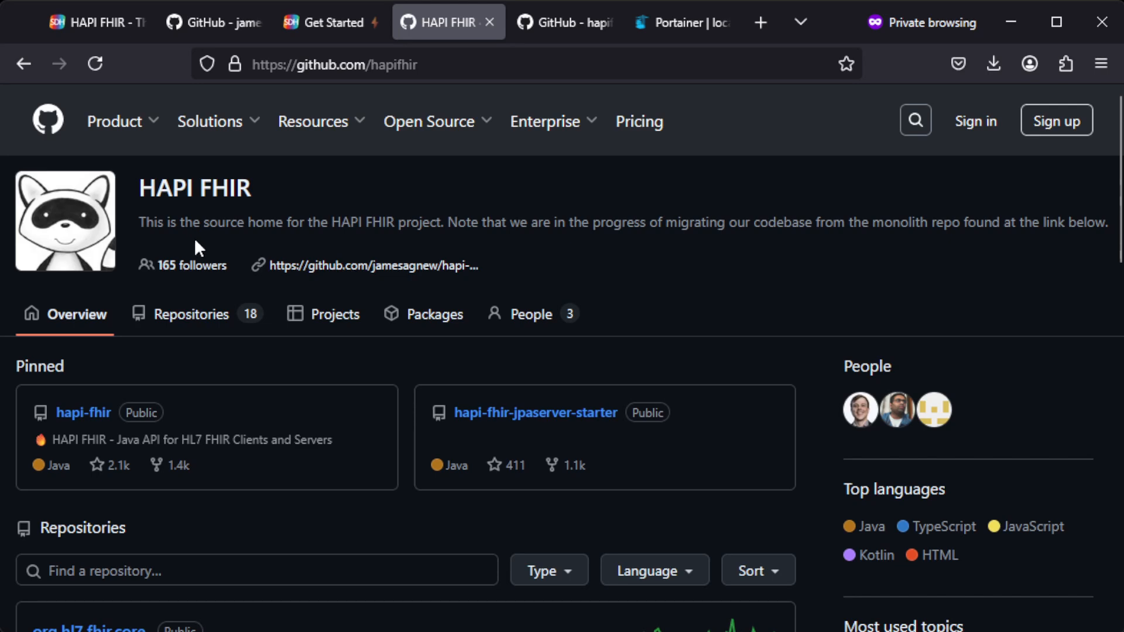
mouse_move(450, 228)
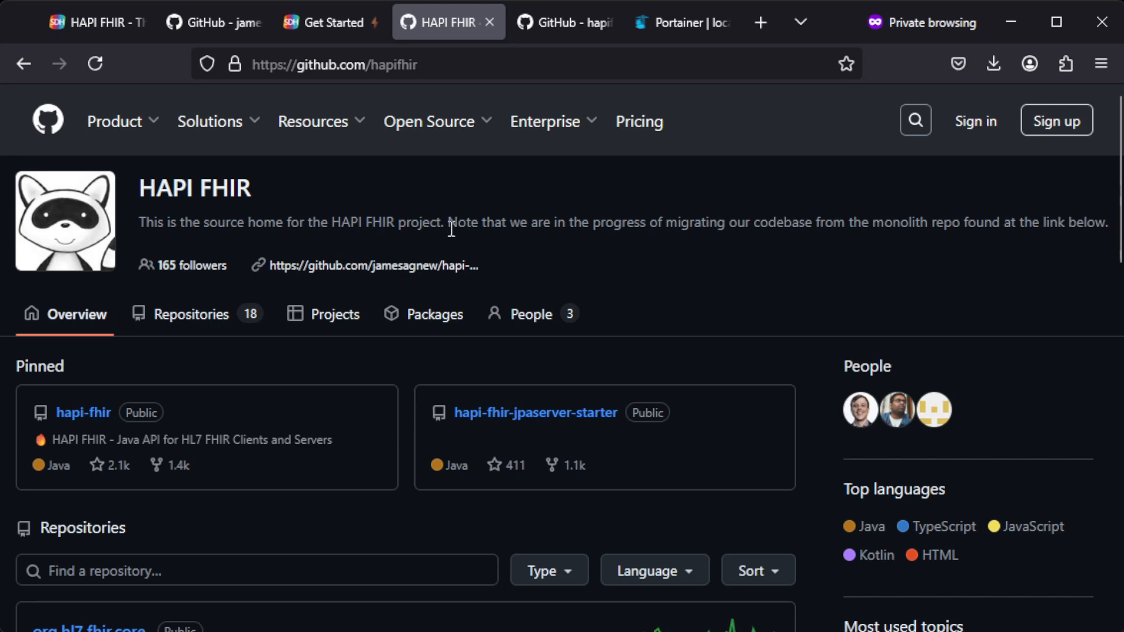
mouse_move(314, 217)
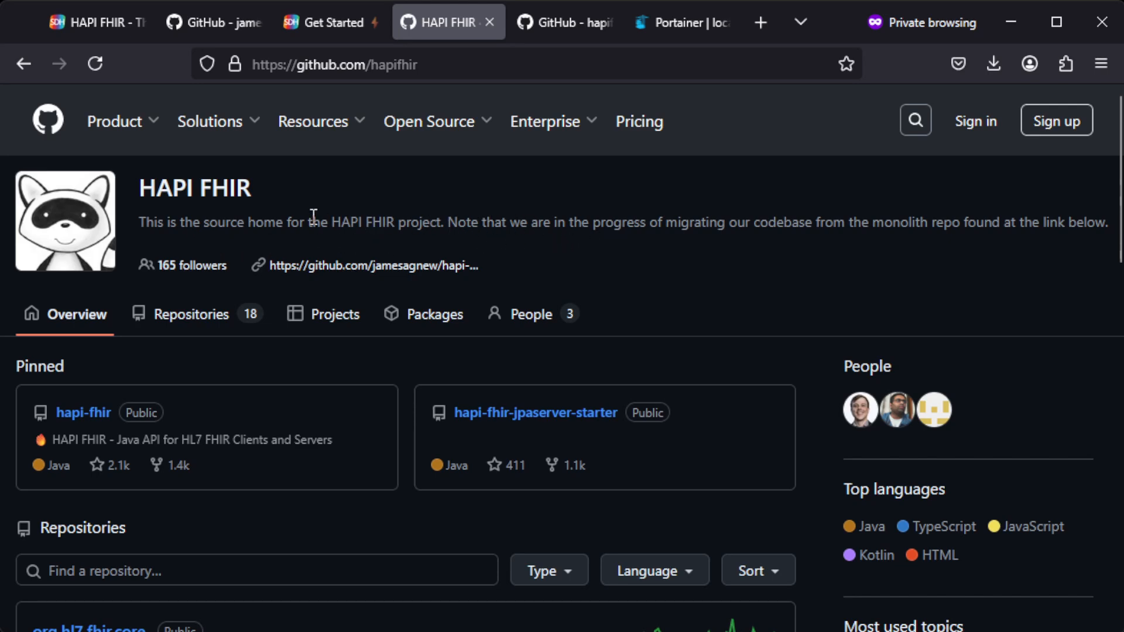
mouse_move(642, 239)
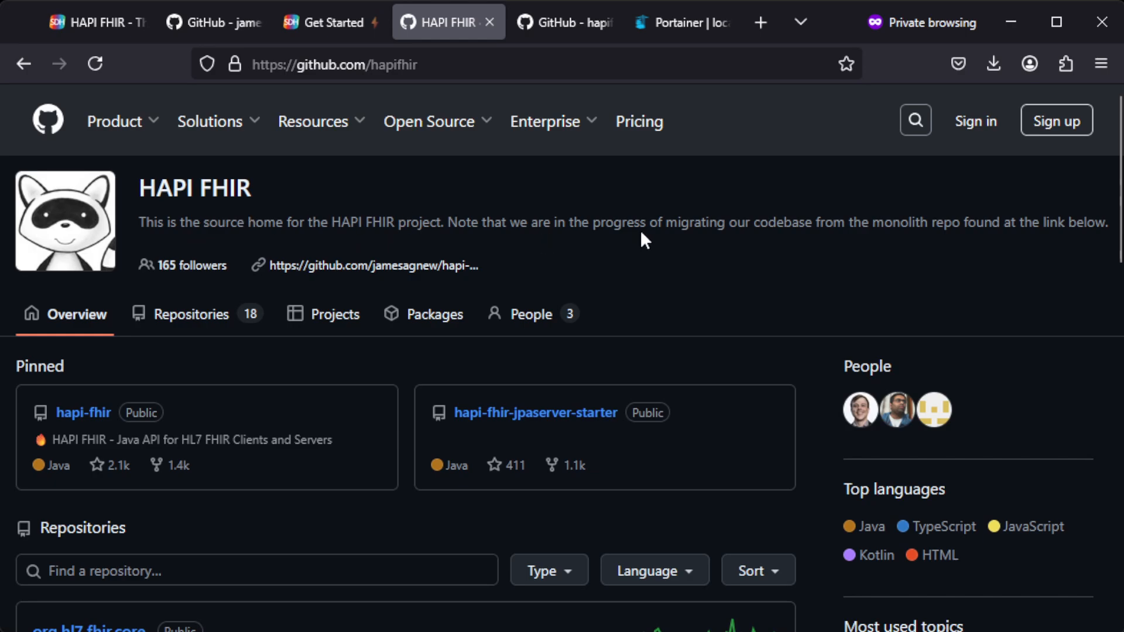
mouse_move(814, 230)
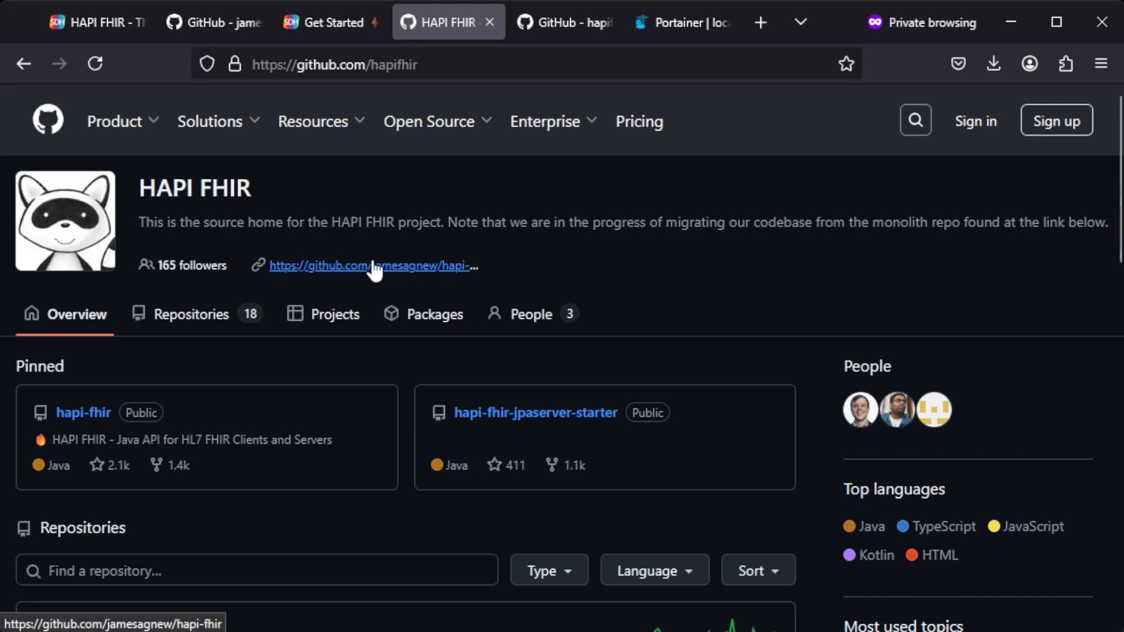
mouse_move(365, 266)
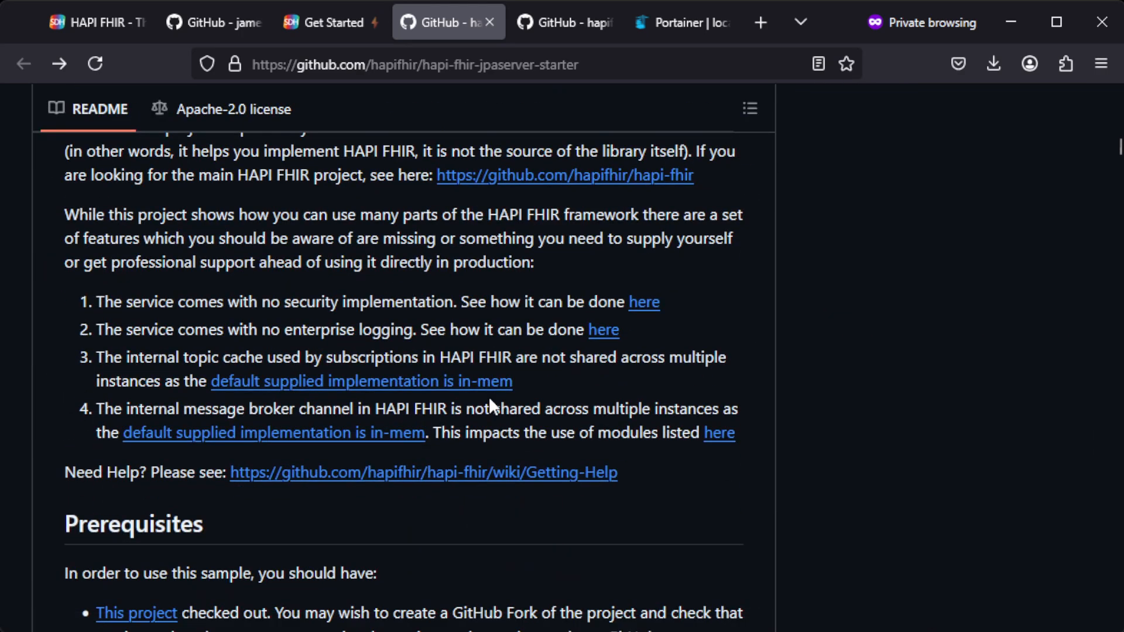
scroll("down", 3)
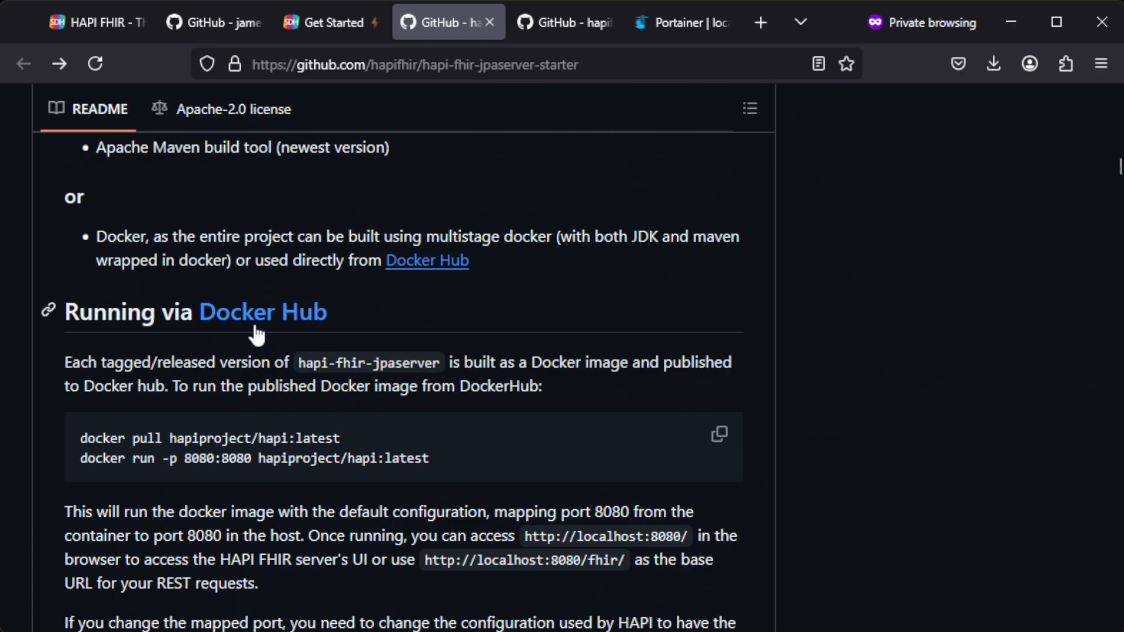
scroll("down", 3)
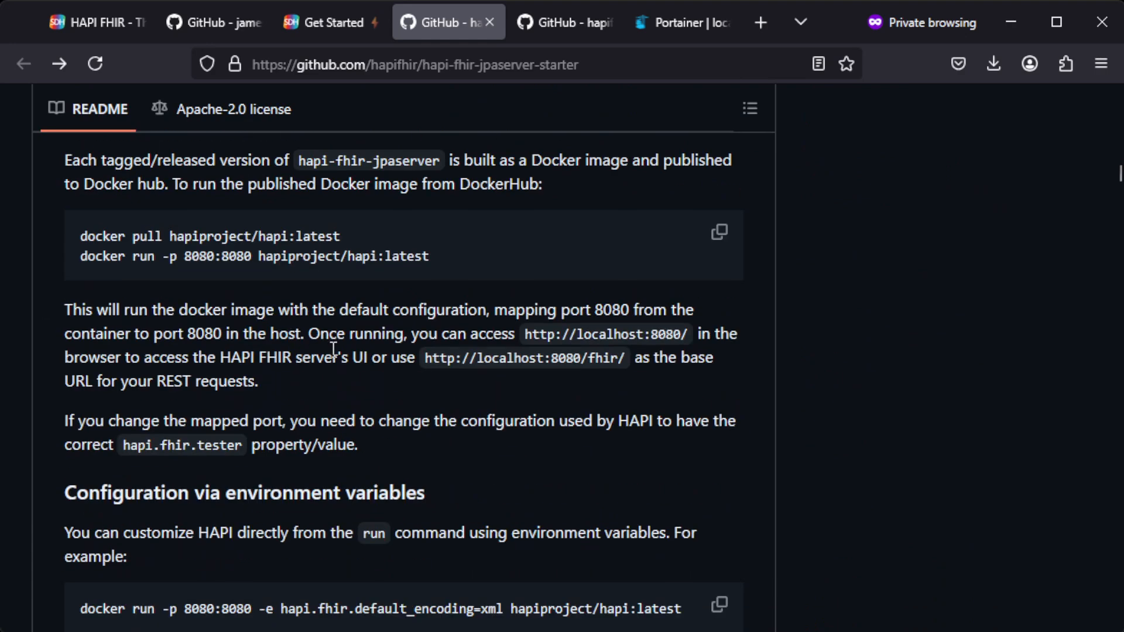
mouse_move(461, 353)
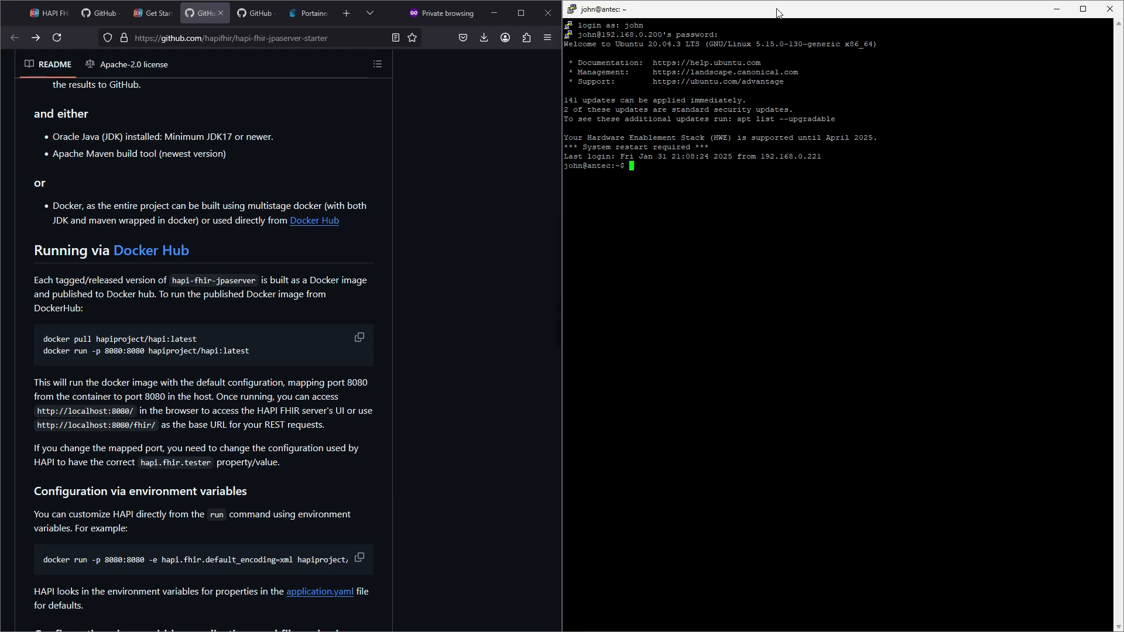
mouse_move(791, 20)
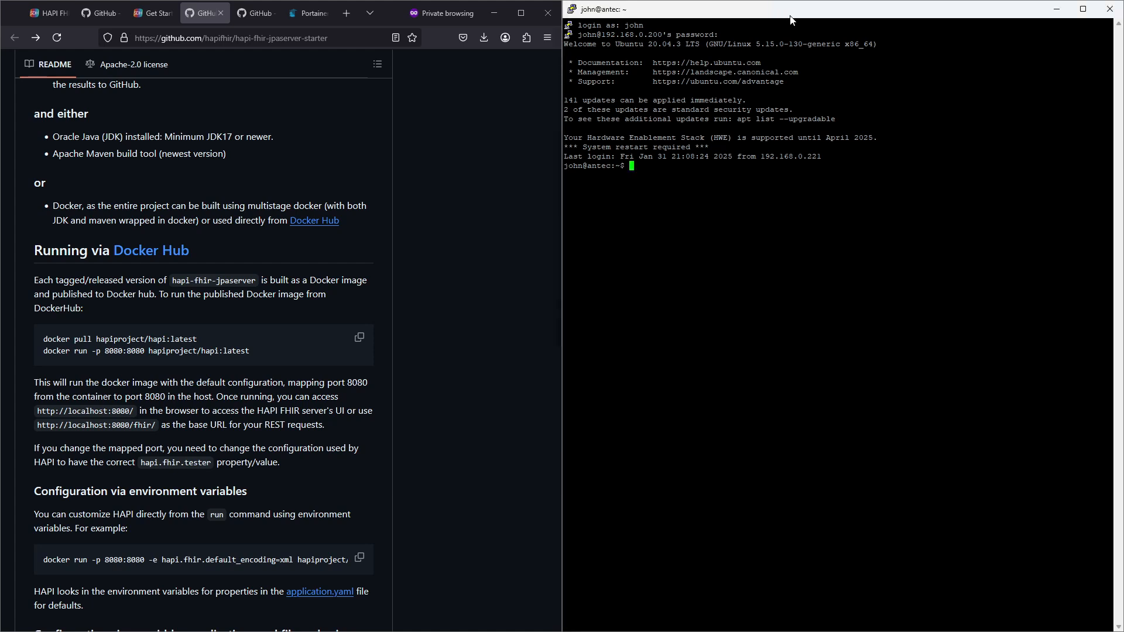
mouse_move(791, 20)
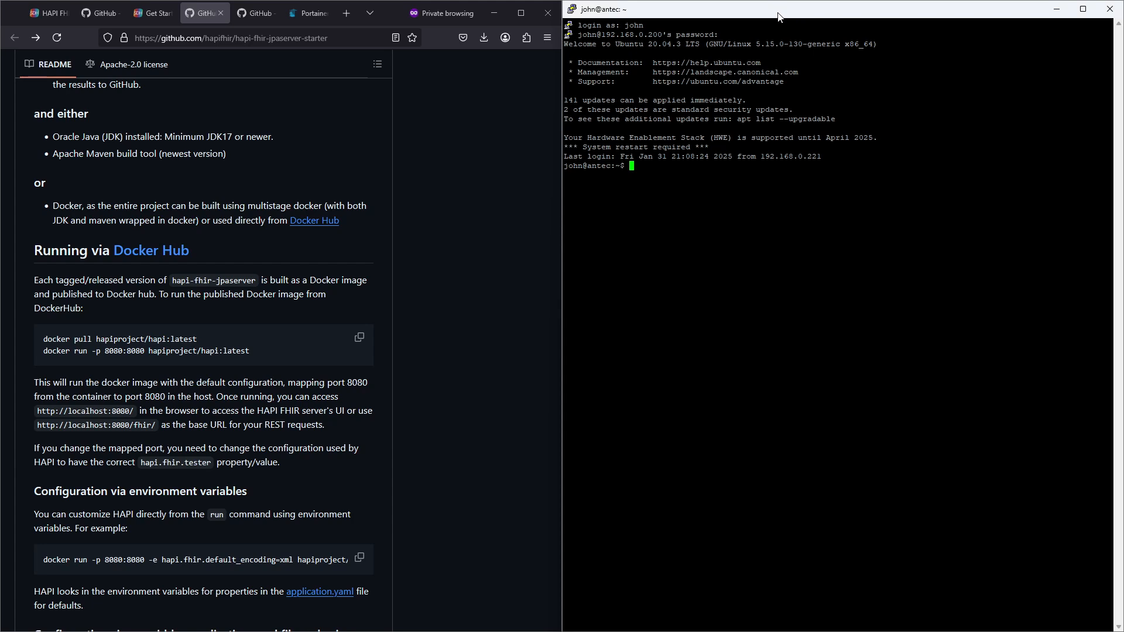
mouse_move(773, 18)
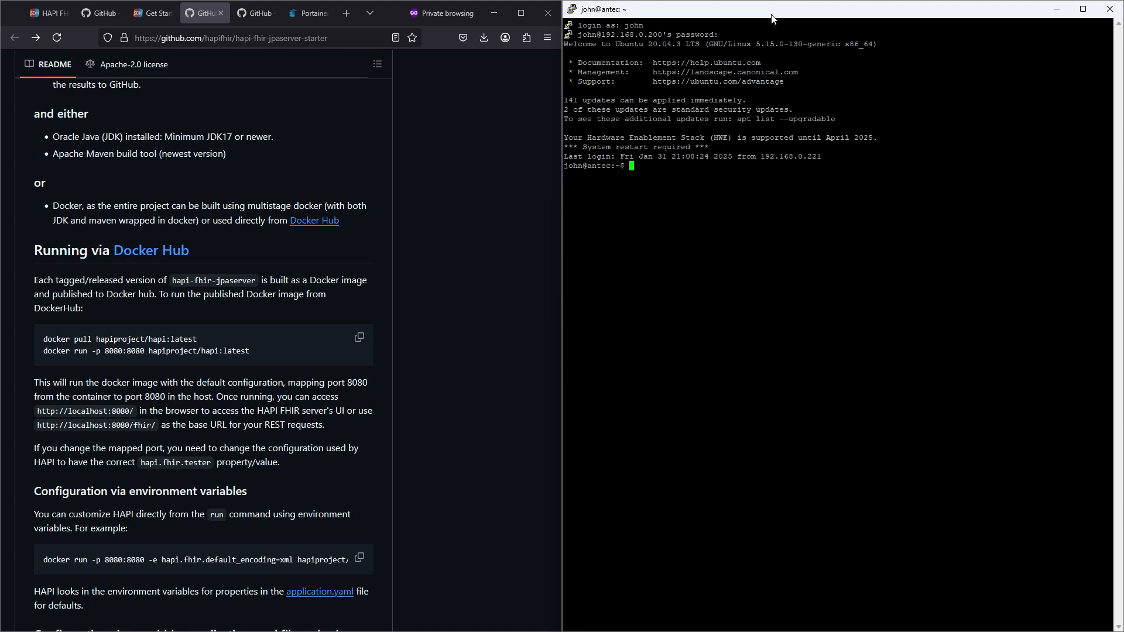
mouse_move(774, 14)
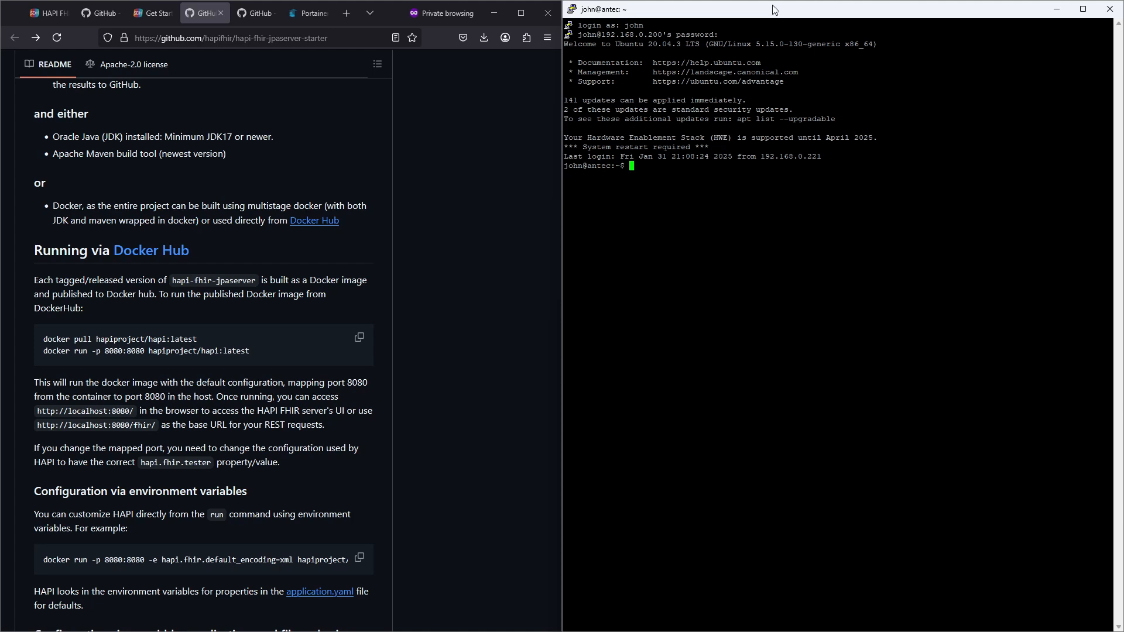
mouse_move(949, 37)
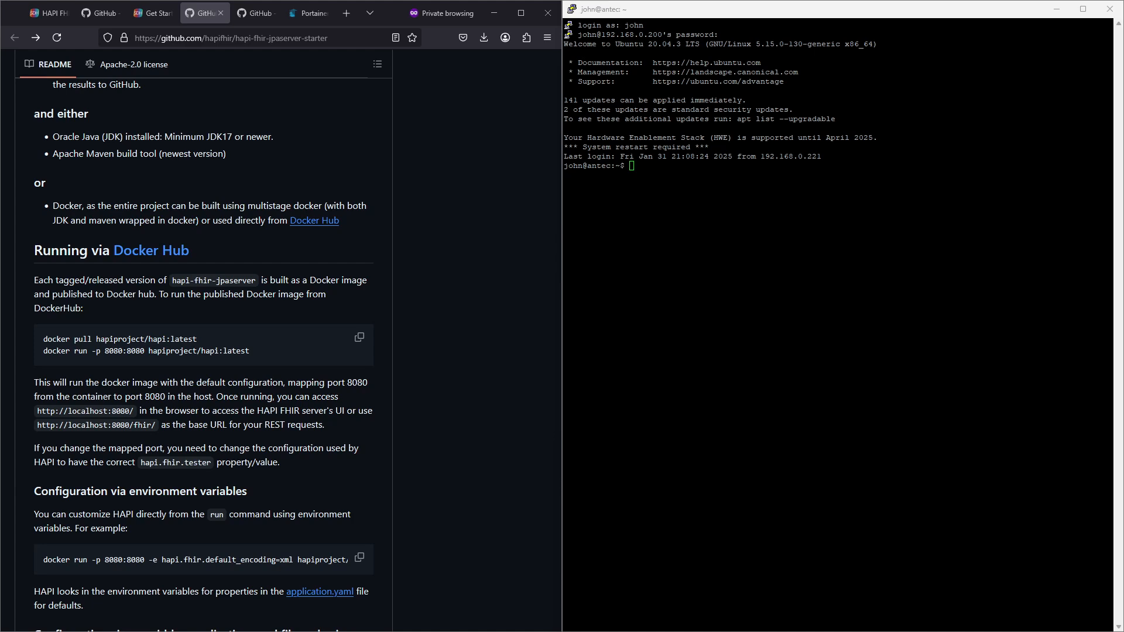
- Select the 'docker pull hapiproject/hapi:latest' line in the README code block
double_click(101, 338)
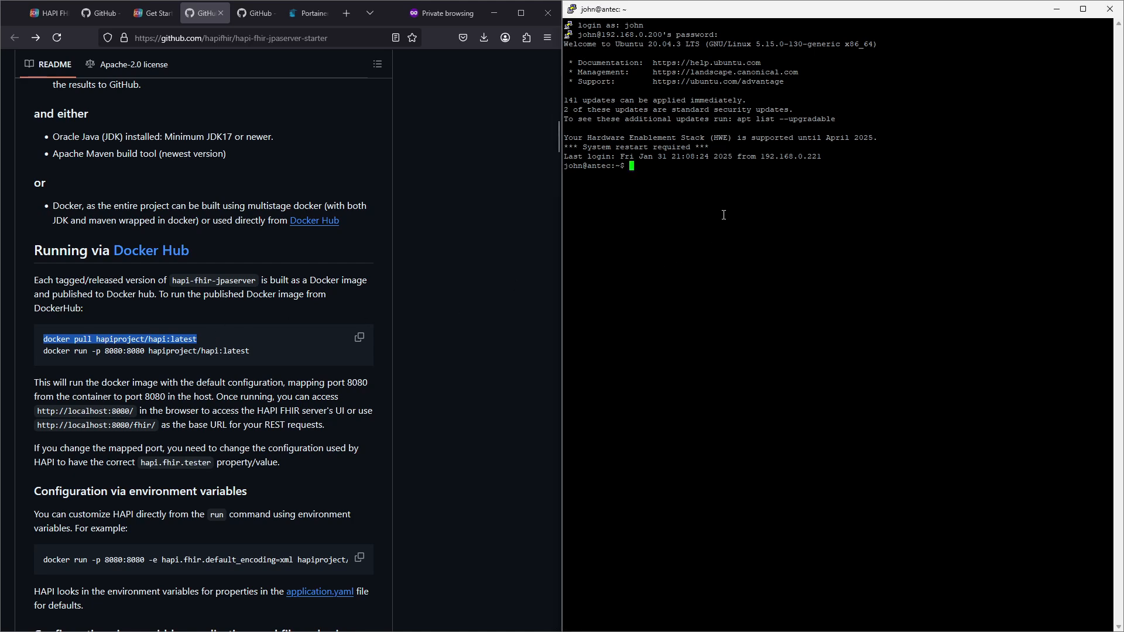
- Run 'docker pull hapiproject/hapi:latest' in the Ubuntu shell, rerunning with sudo after permission denied
type("docker pull hapiproject/hapi:latest")
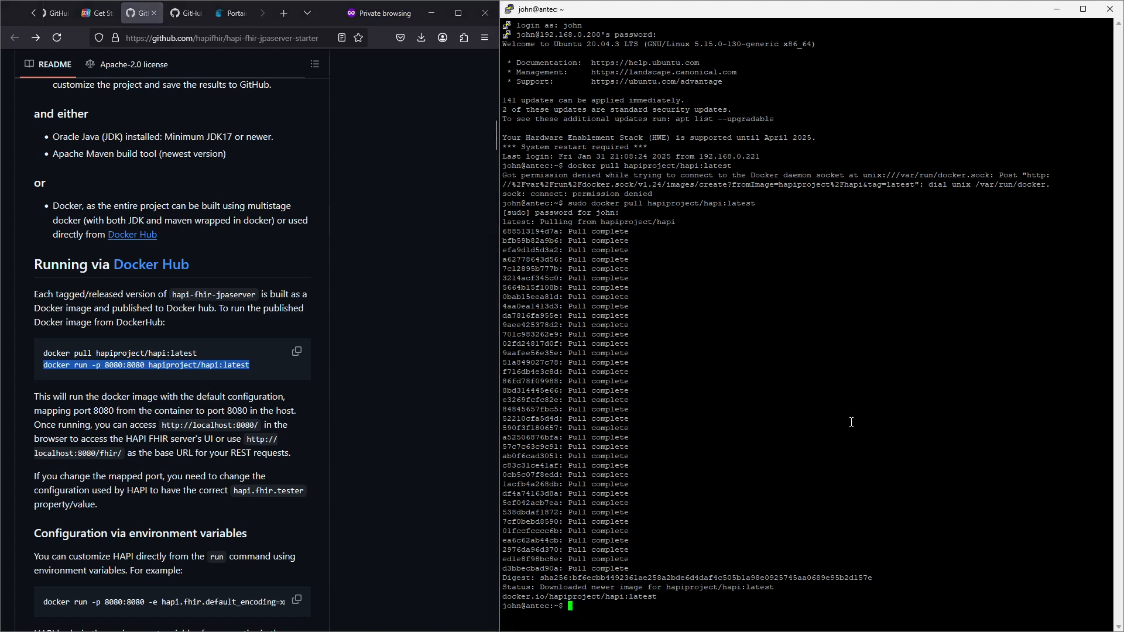
- Run 'docker run -p 8080:8080 hapiproject/hapi:latest' and follow the log until the application starts
type("docker run -p 8080:8080 hapiproject/hapi:latest")
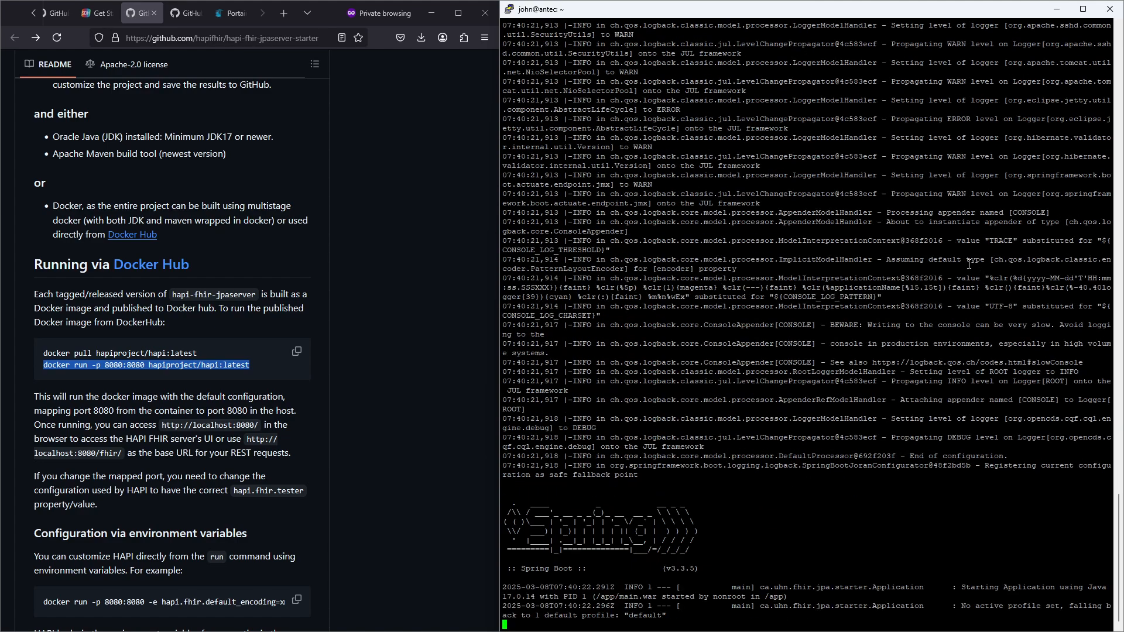
scroll("down", 3)
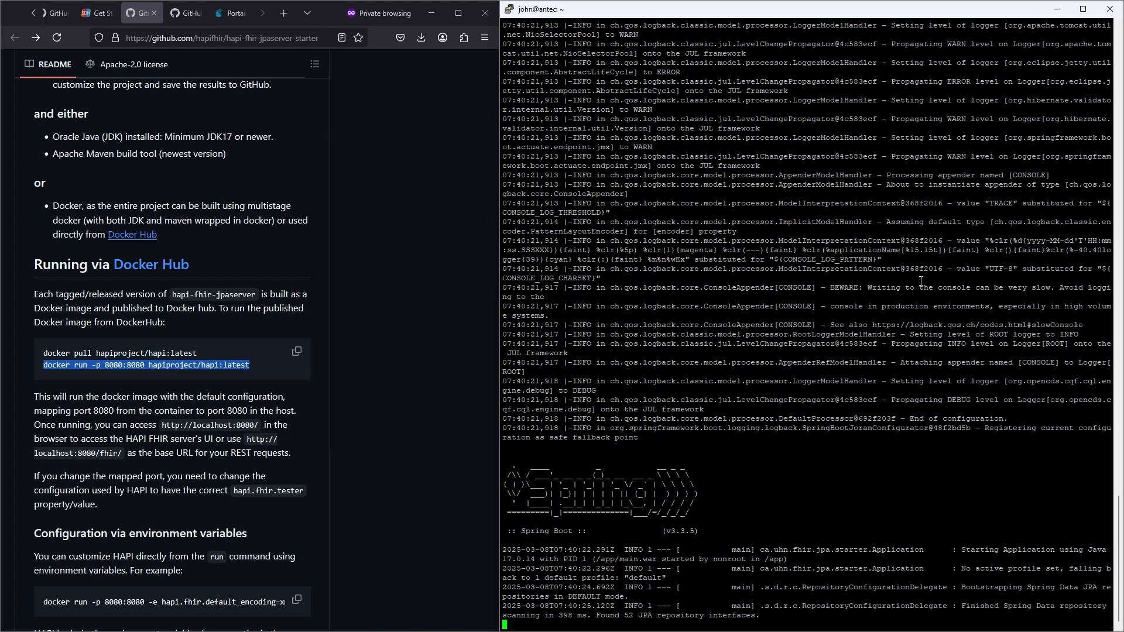
scroll("down", 3)
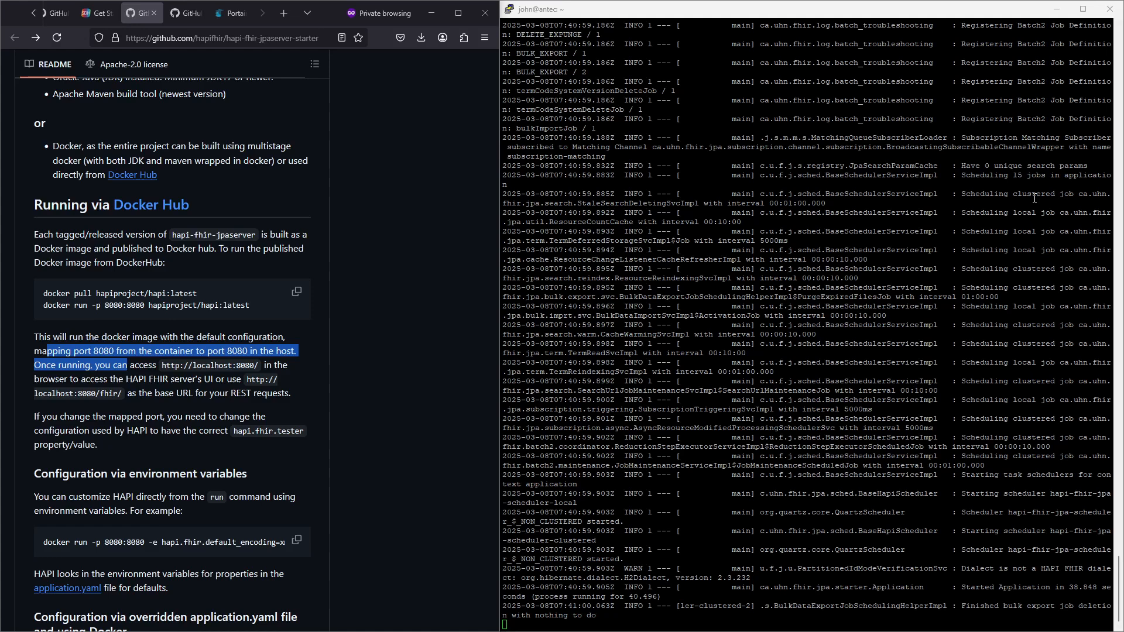
mouse_move(915, 280)
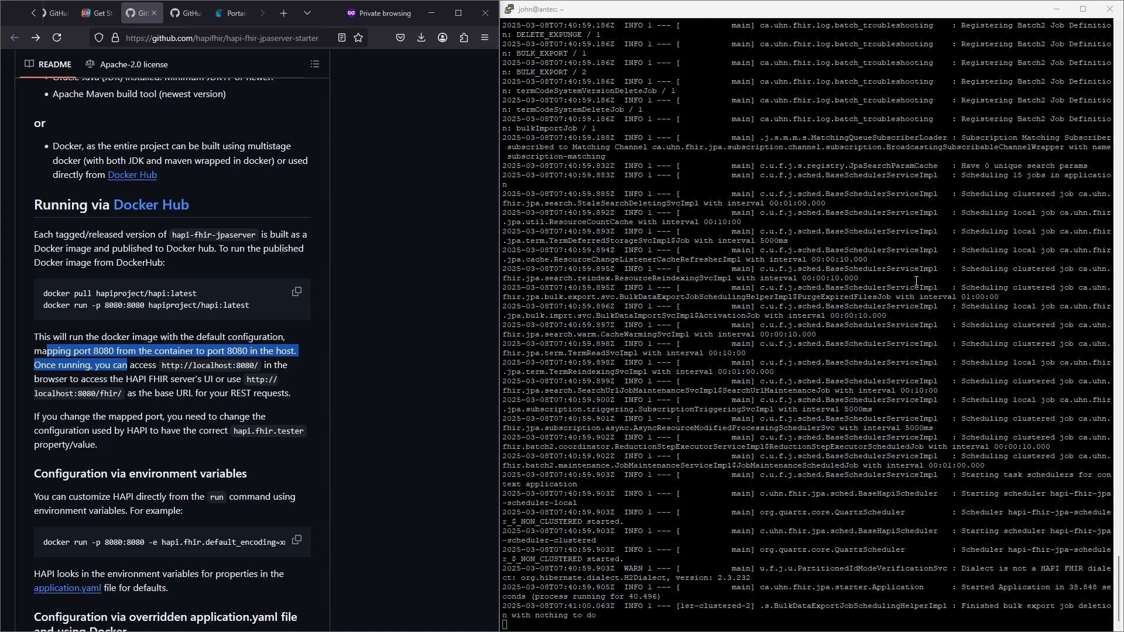
mouse_move(657, 480)
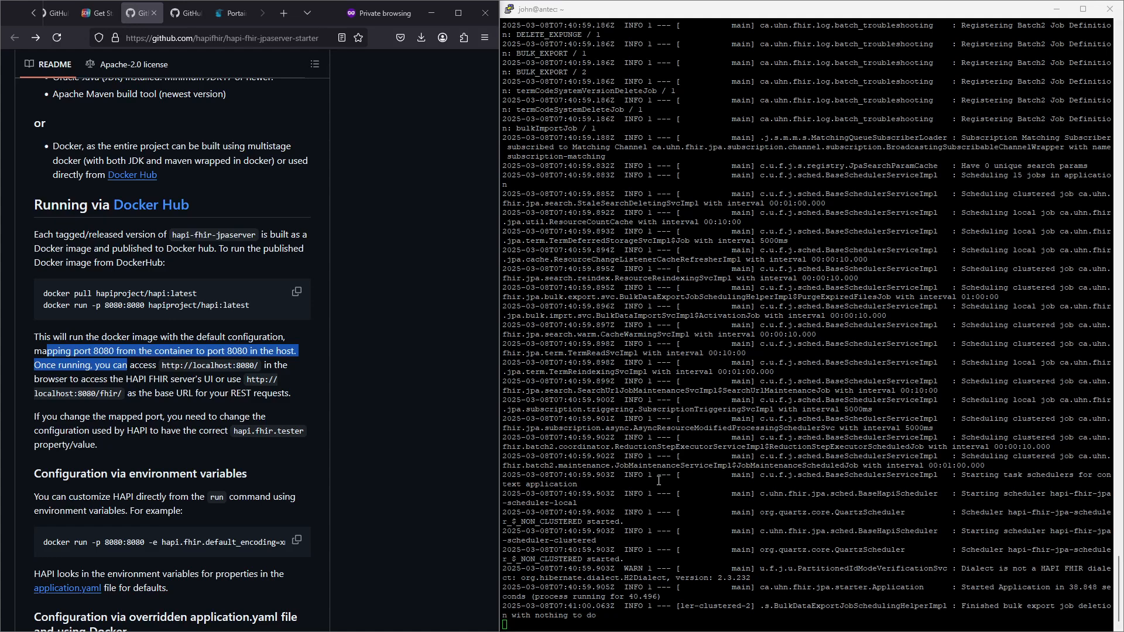
mouse_move(920, 540)
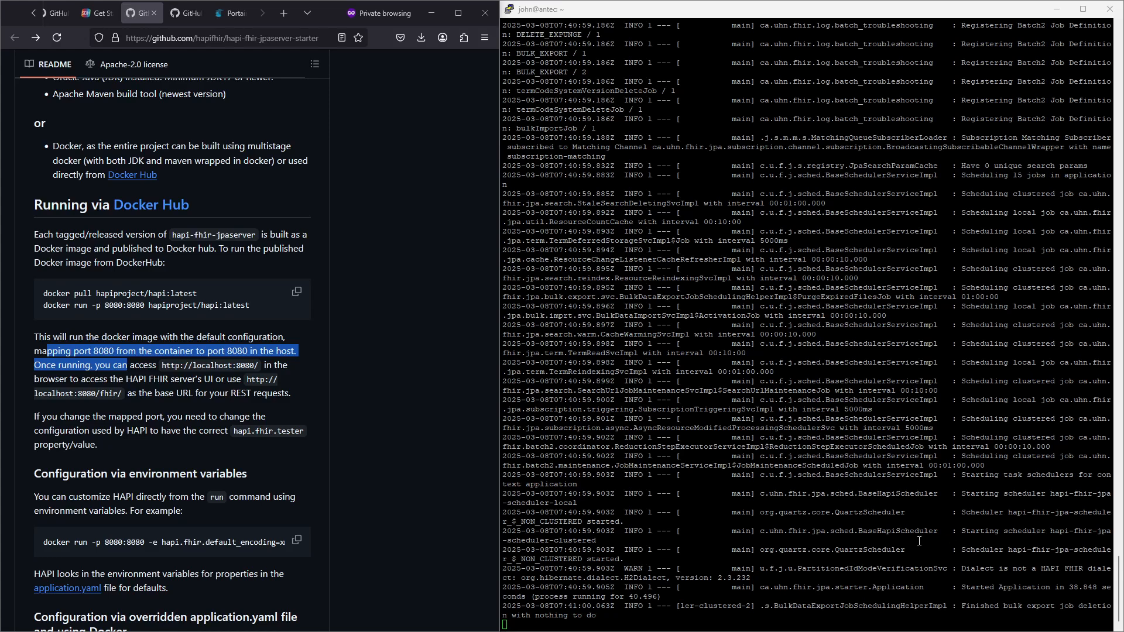
left_click(204, 392)
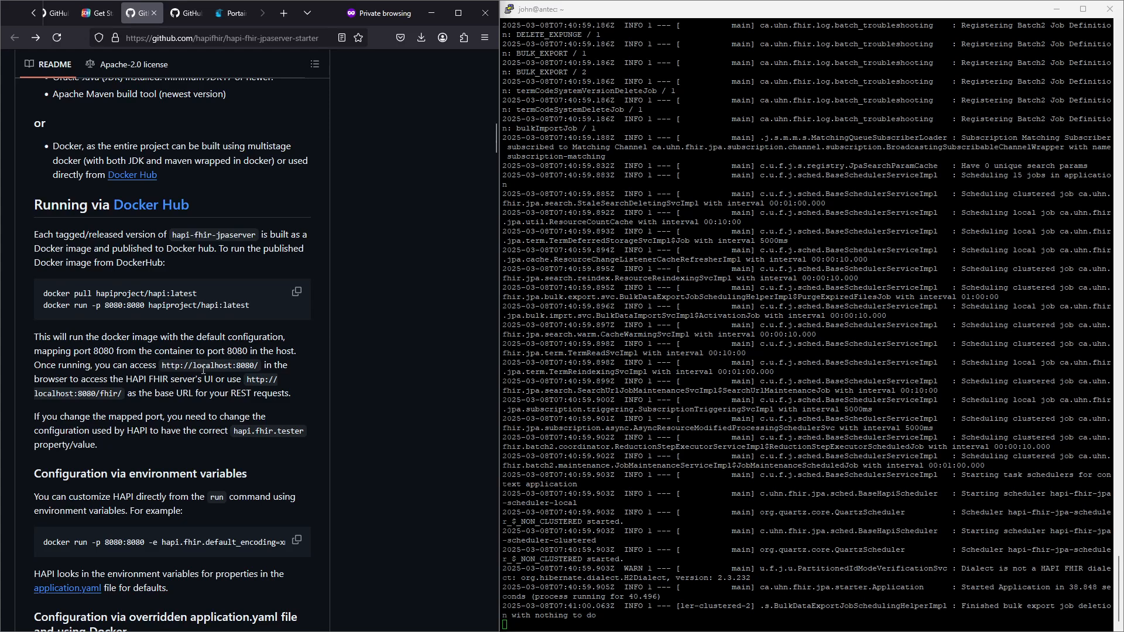
mouse_move(700, 194)
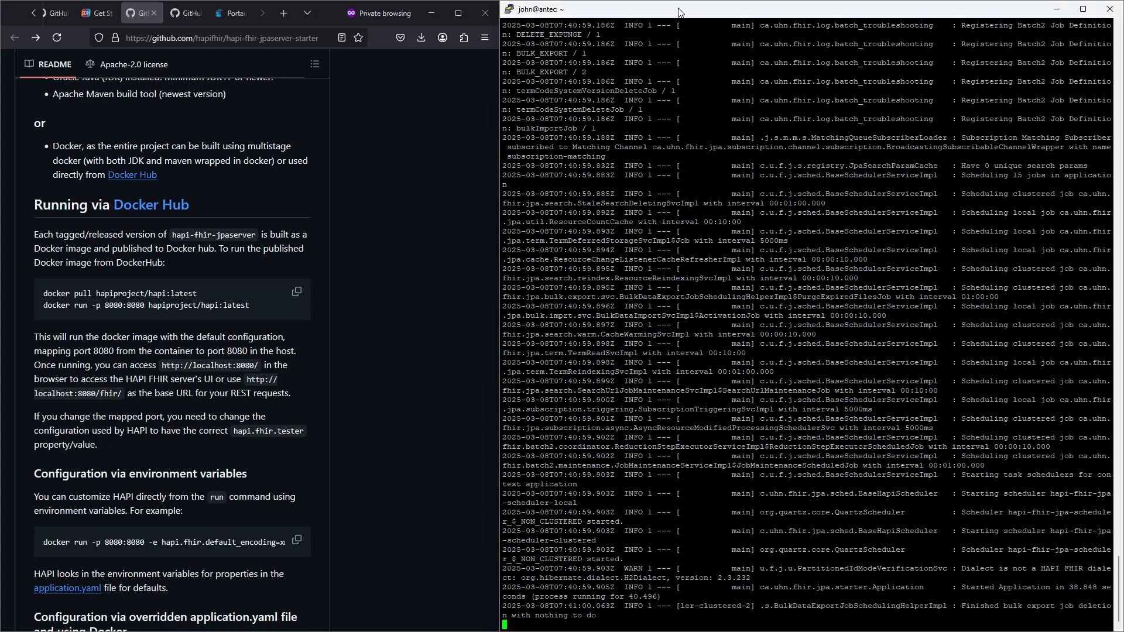
mouse_move(749, 18)
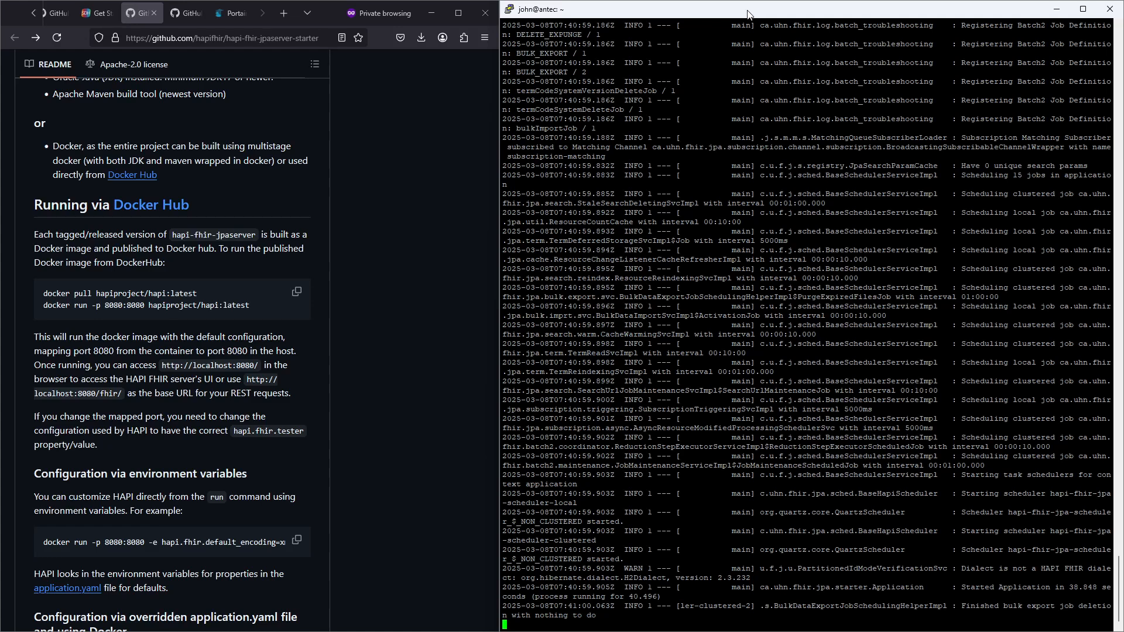
mouse_move(722, 18)
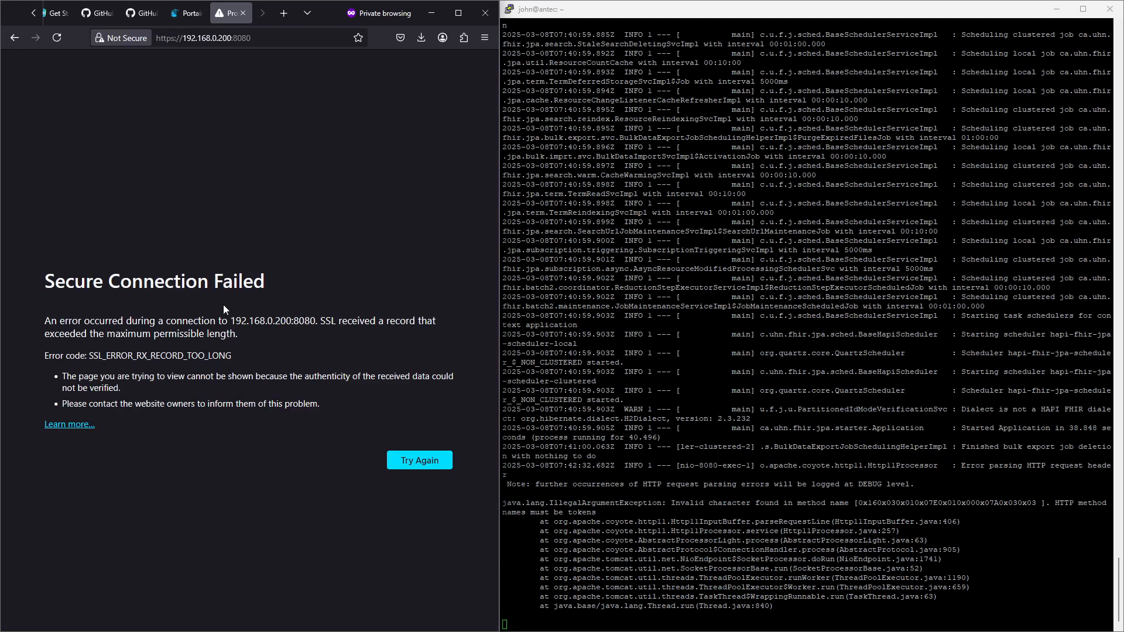
mouse_move(243, 341)
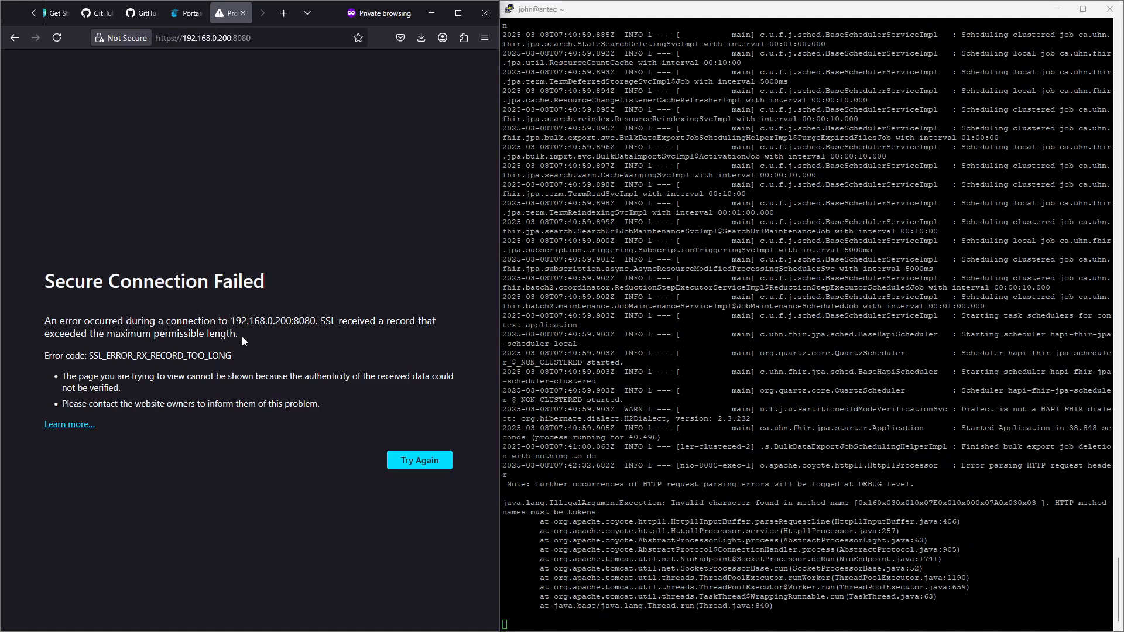
mouse_move(149, 452)
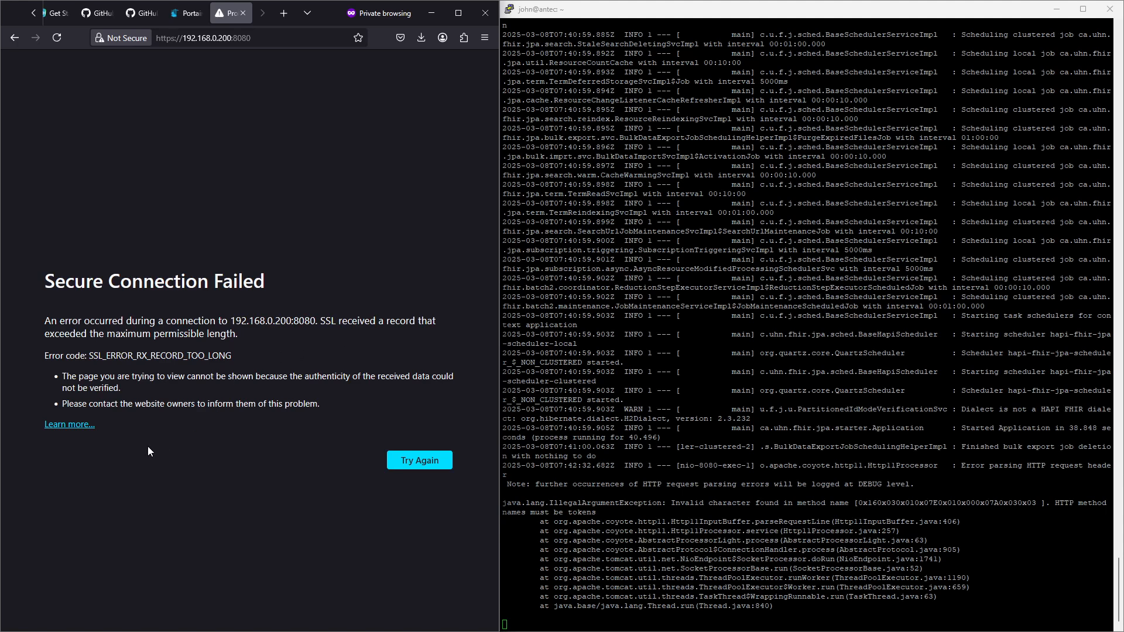
left_click(69, 424)
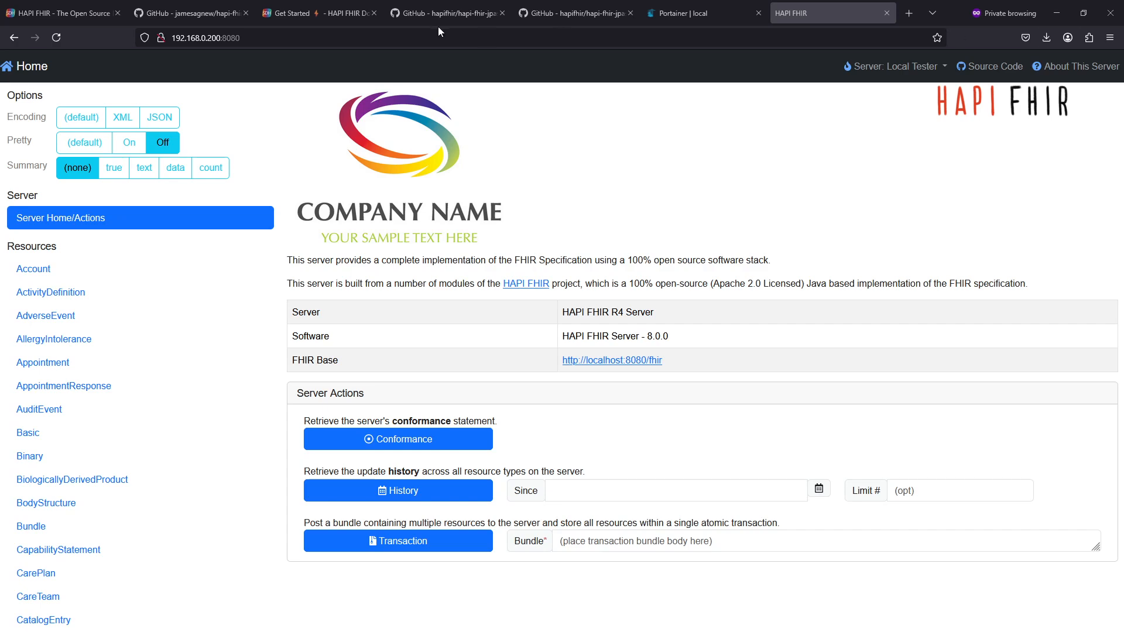
left_click(206, 37)
type("https://")
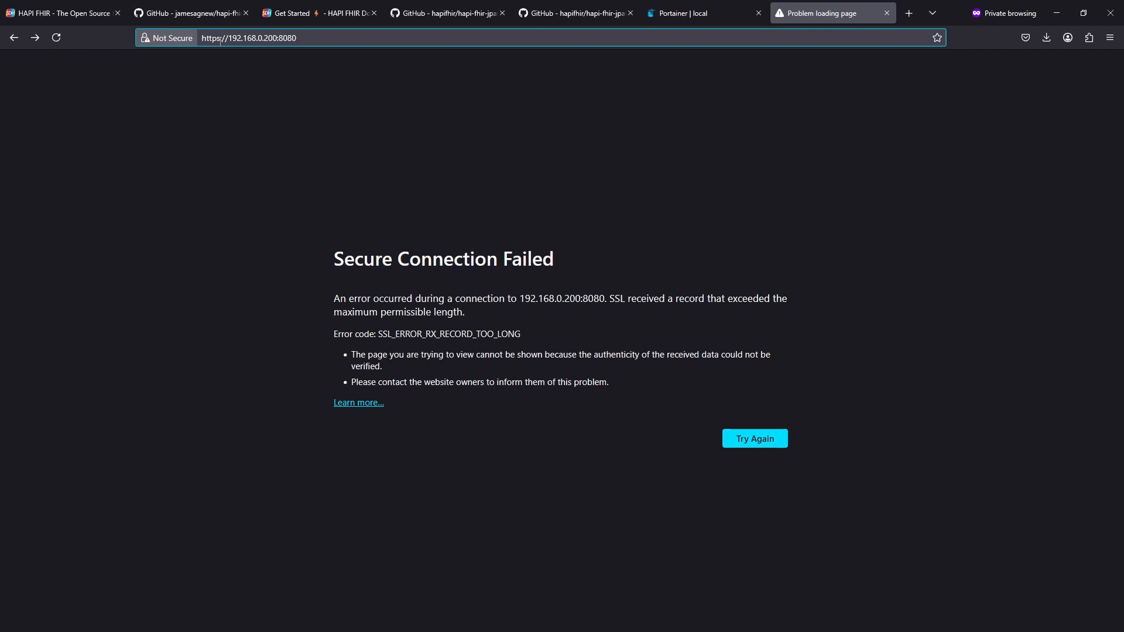
left_click(574, 13)
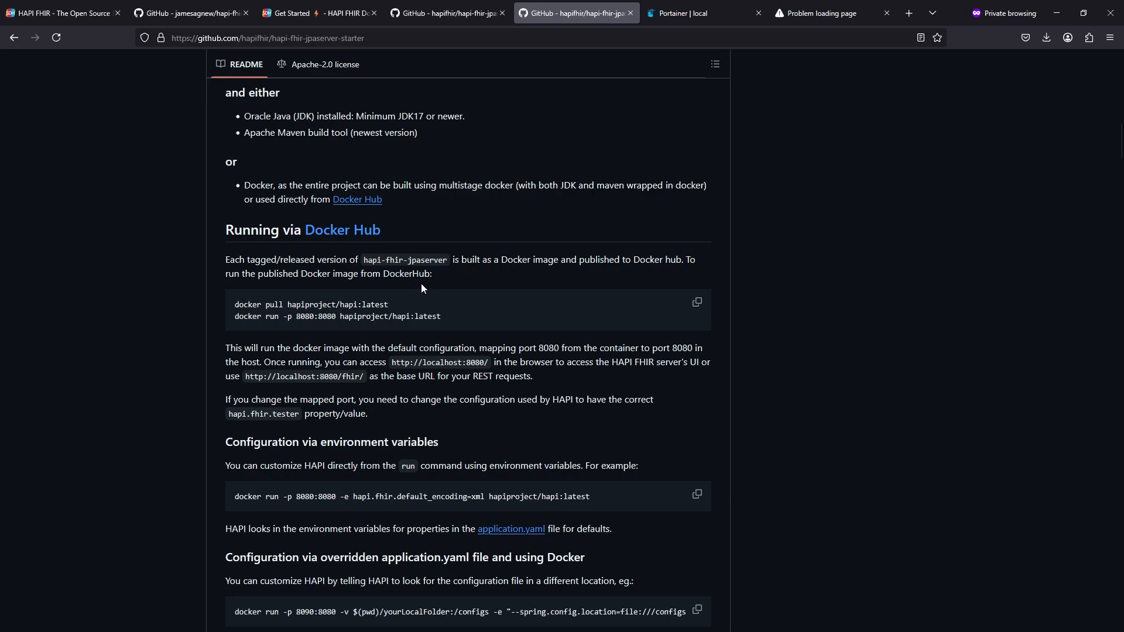
left_click(817, 13)
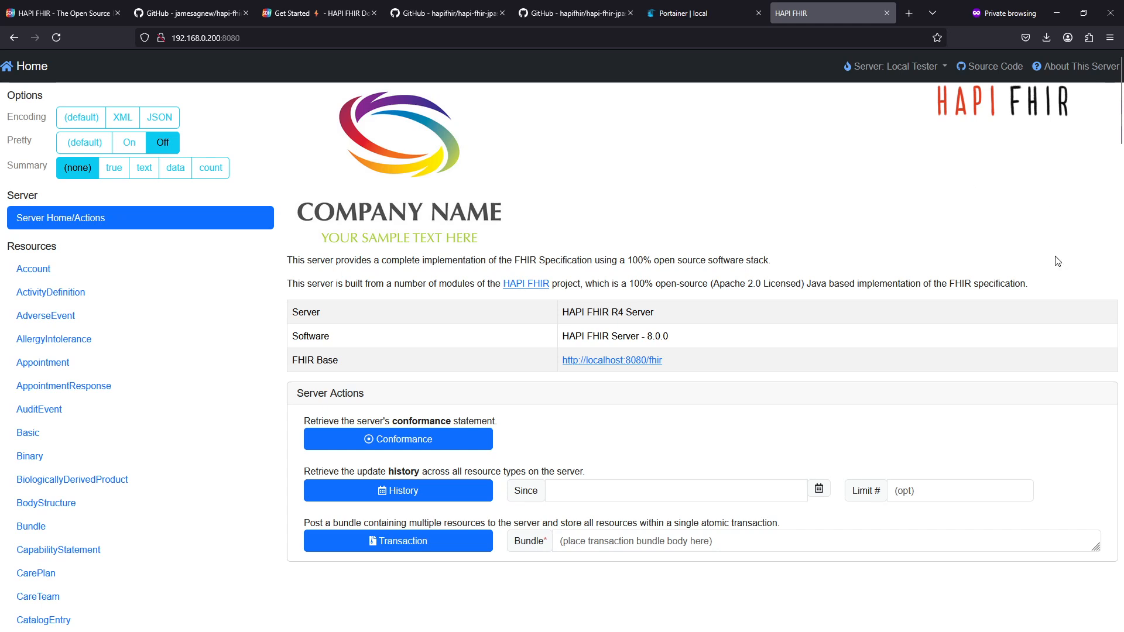
mouse_move(742, 279)
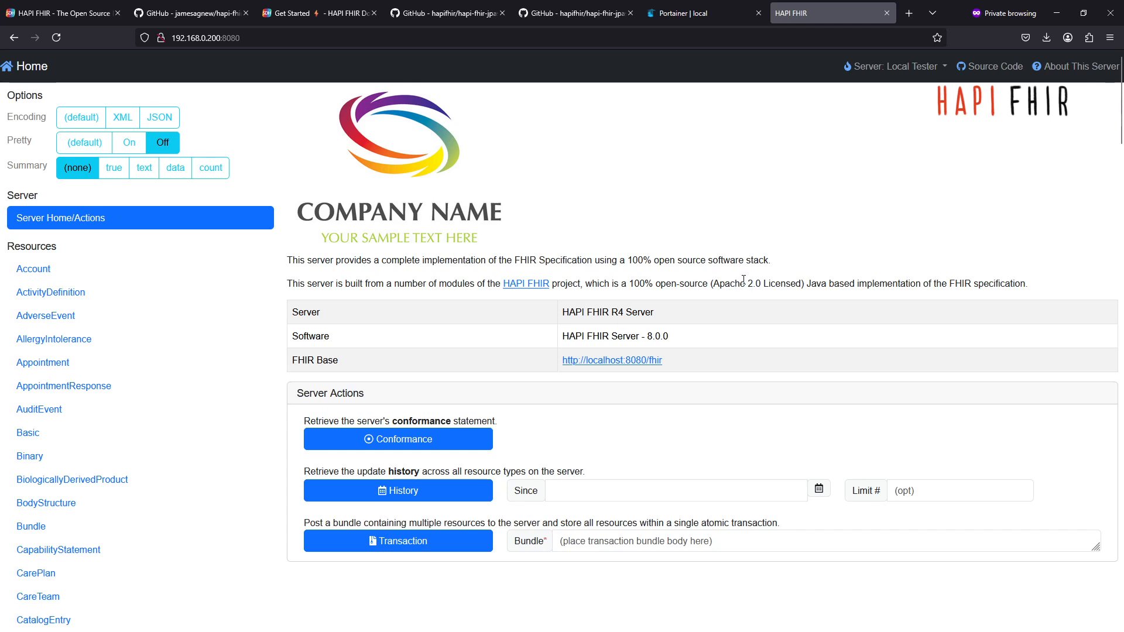
mouse_move(470, 310)
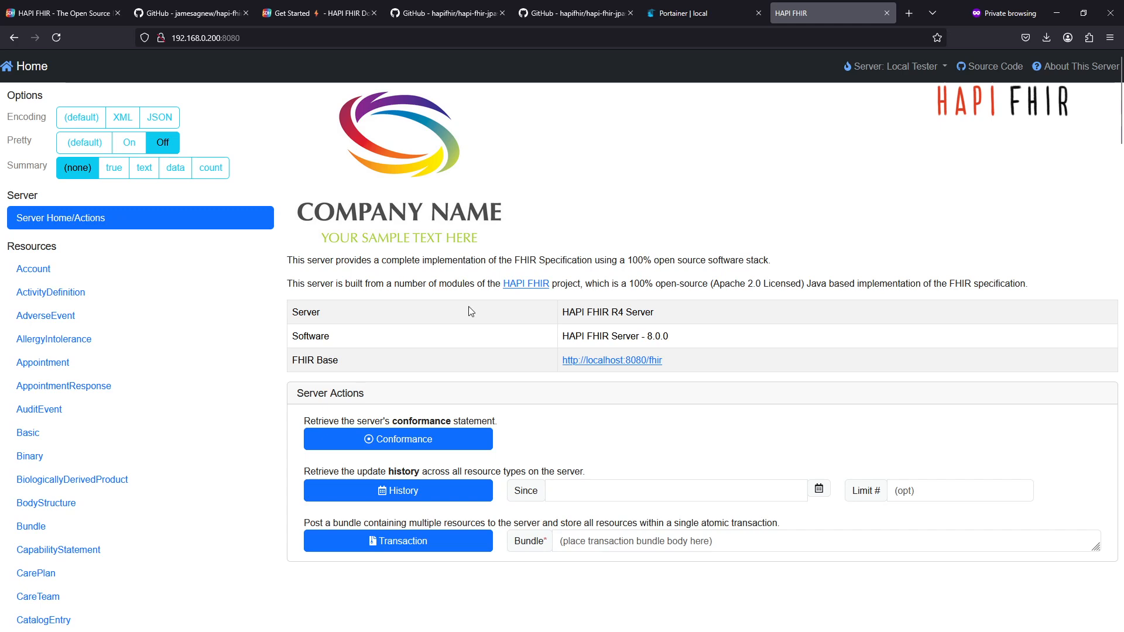
mouse_move(462, 299)
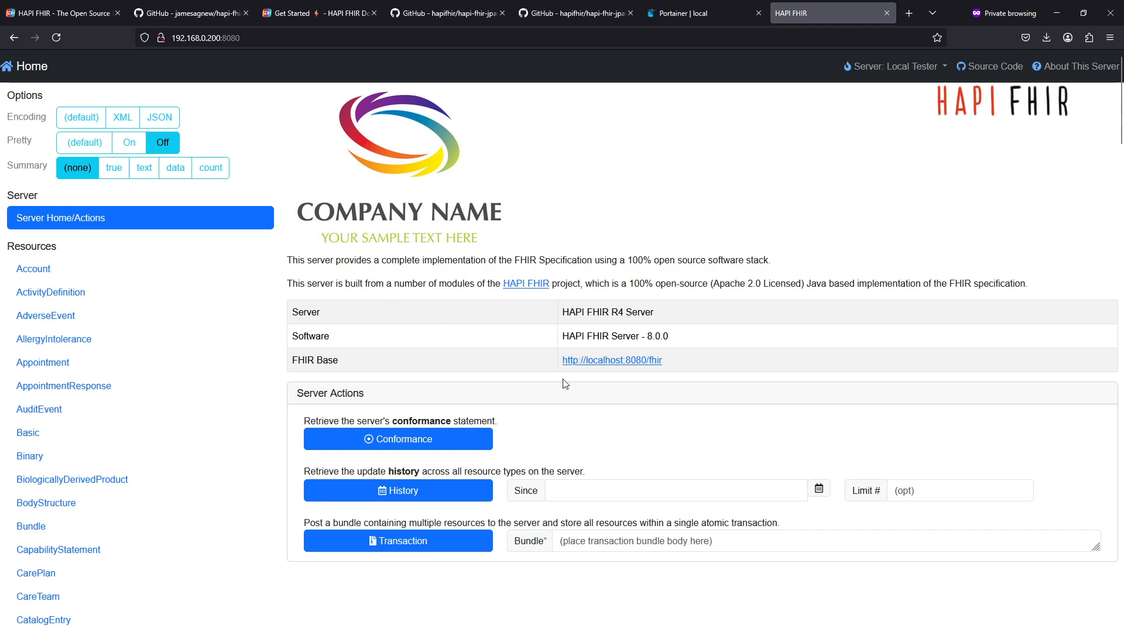
scroll("down", 3)
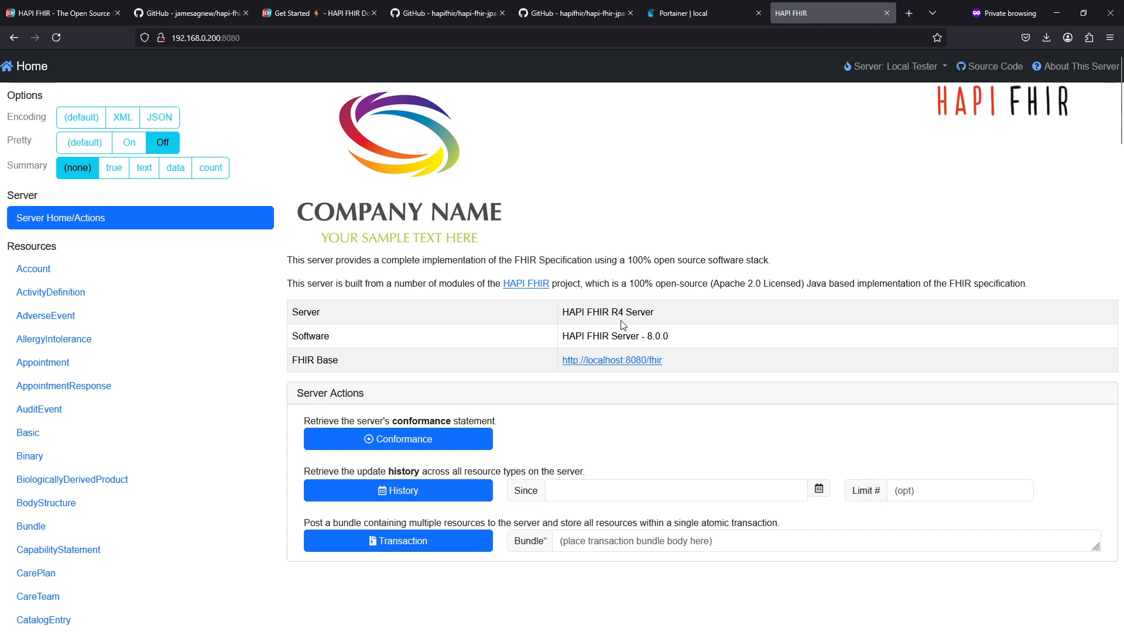
mouse_move(630, 324)
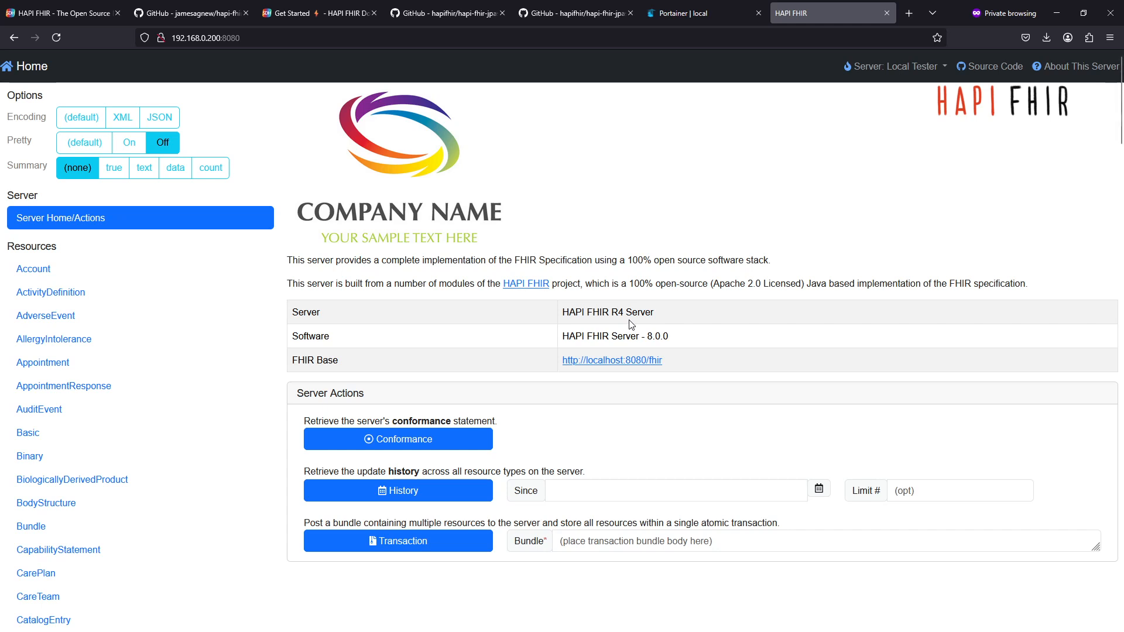